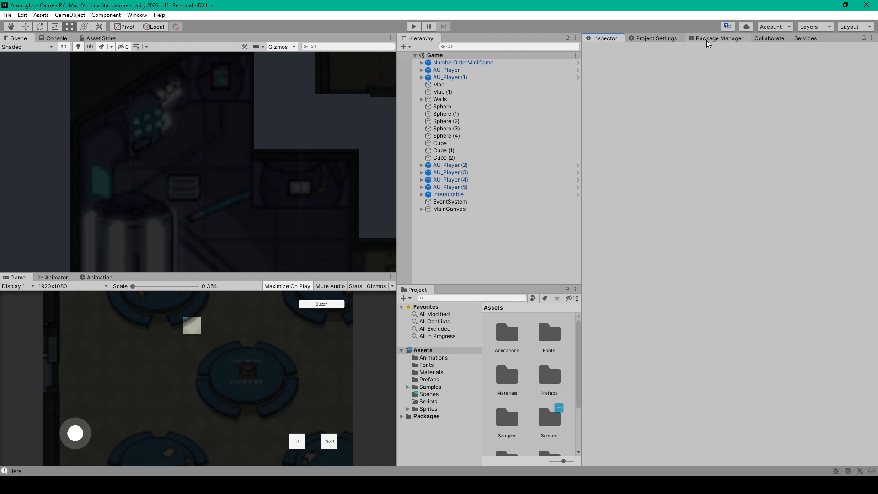
- In Package Manager, list In Project packages and expand the Input System package's samples
left_click(718, 38)
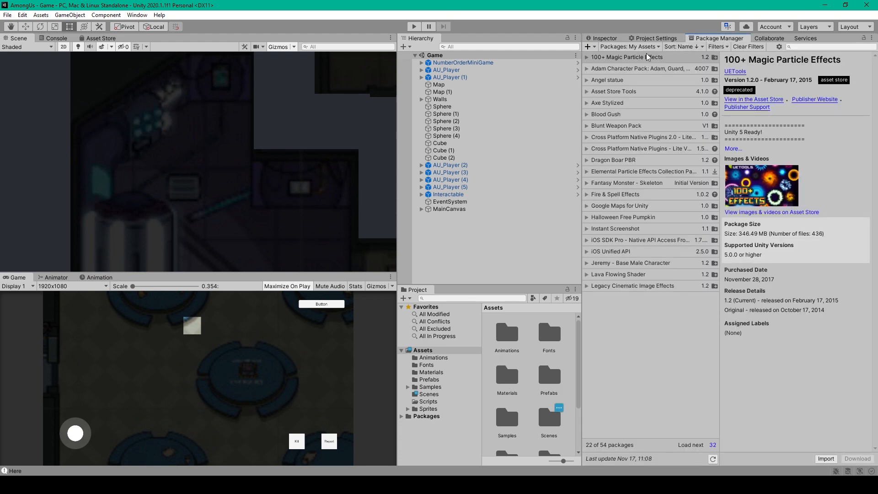
left_click(628, 46)
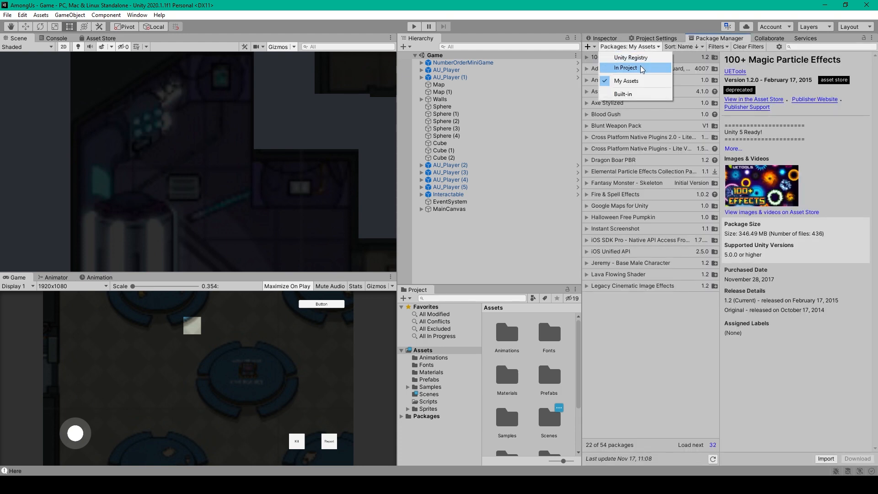
left_click(625, 68)
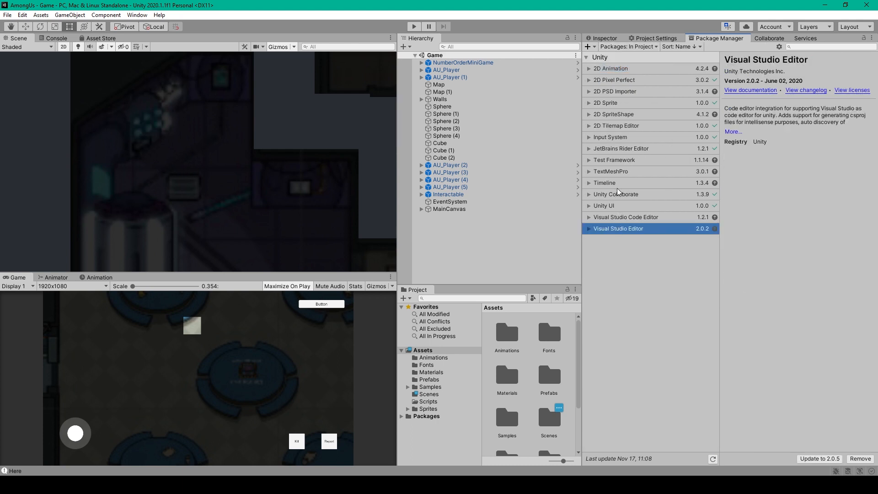
left_click(609, 137)
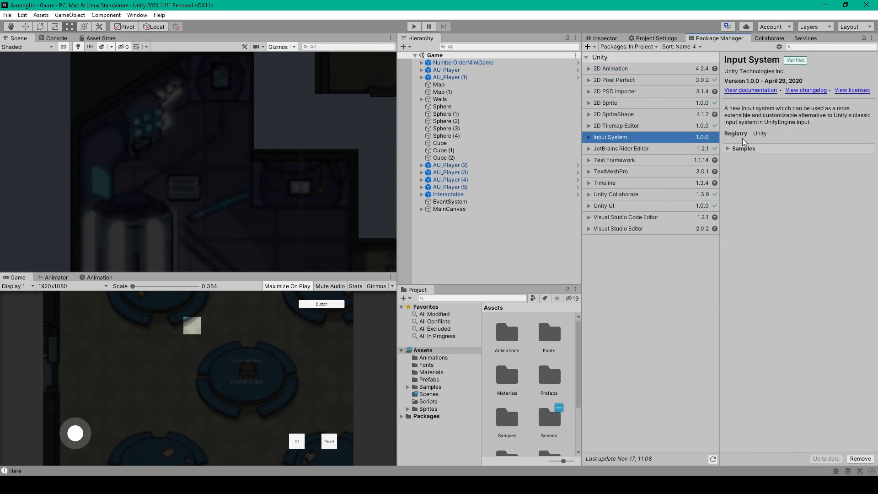
left_click(744, 148)
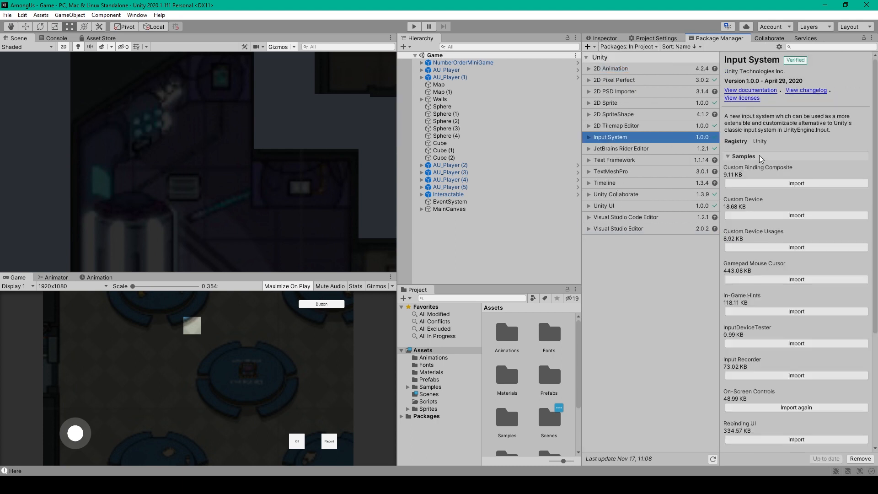
mouse_move(769, 398)
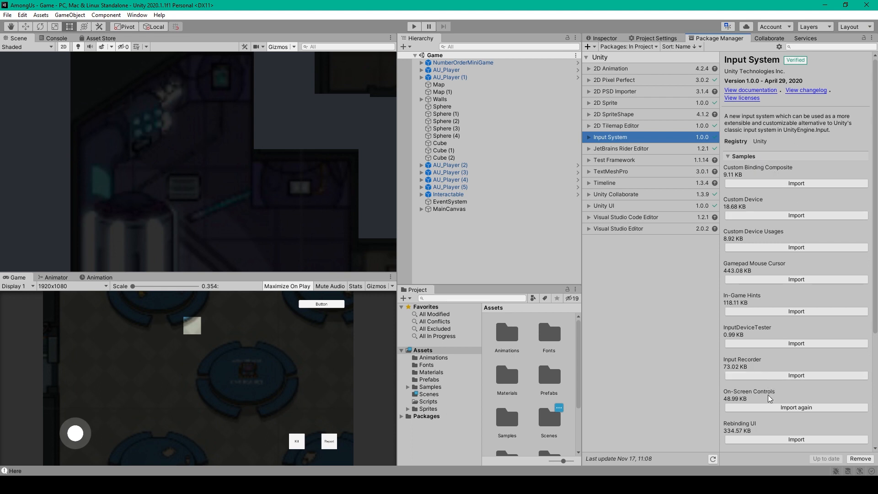
mouse_move(795, 407)
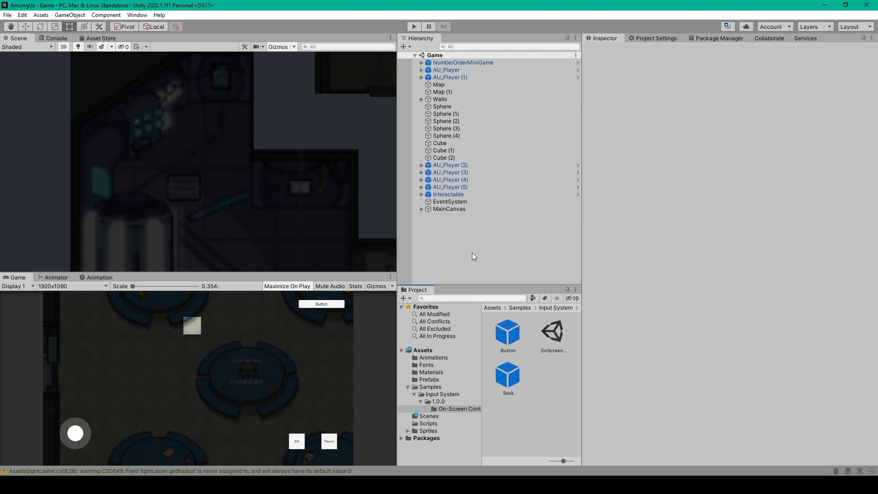
- Select StickBackground under MainCanvas and set its WhiteCircle image colour alpha to 50
right_click(473, 257)
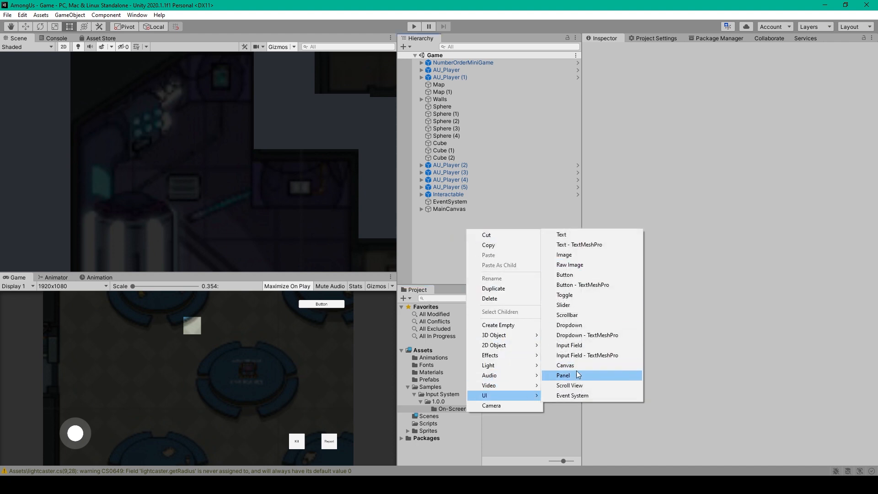
left_click(449, 209)
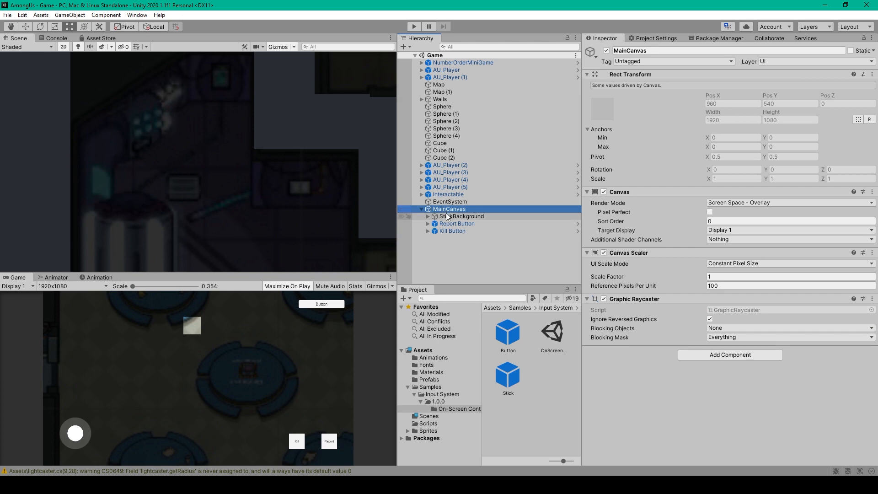
mouse_move(475, 221)
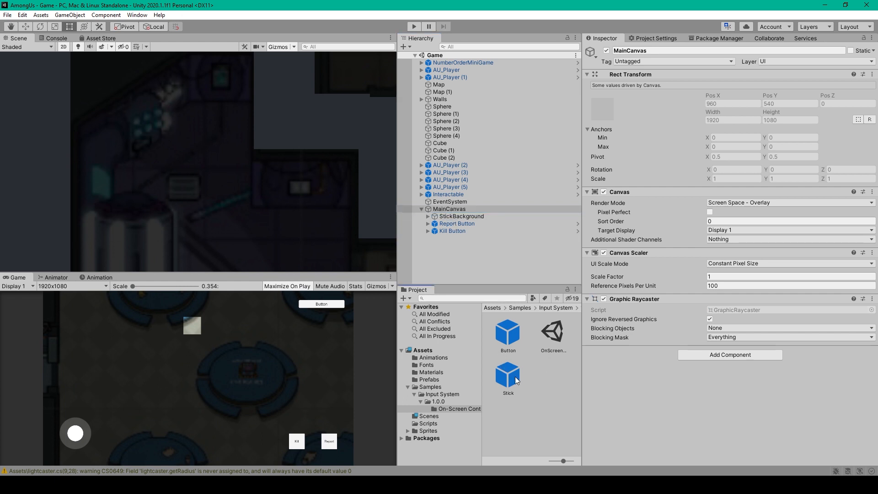
left_click(450, 209)
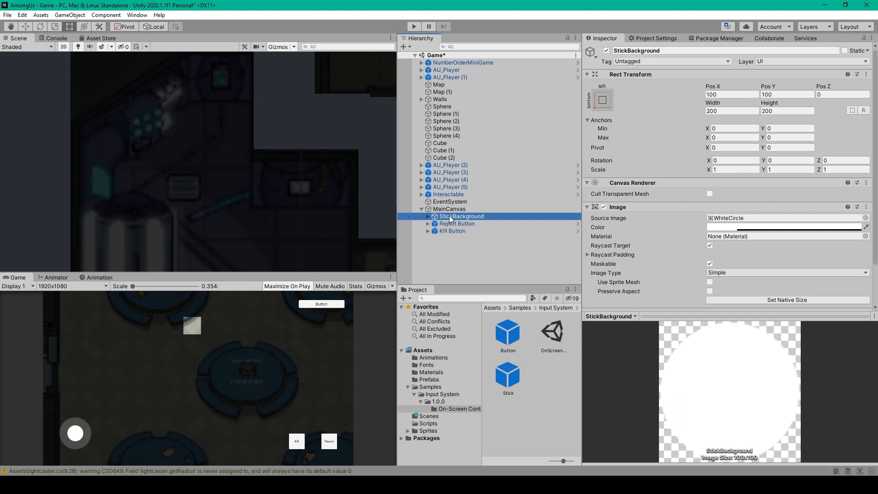
right_click(449, 209)
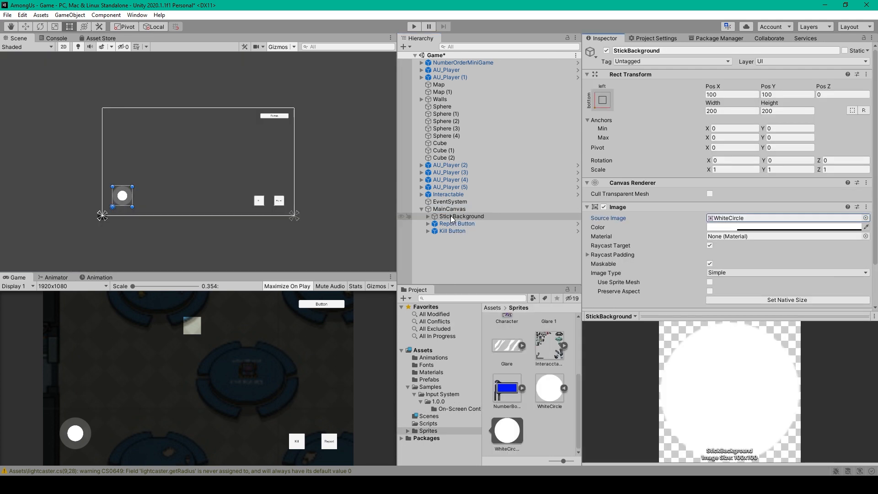
mouse_move(451, 223)
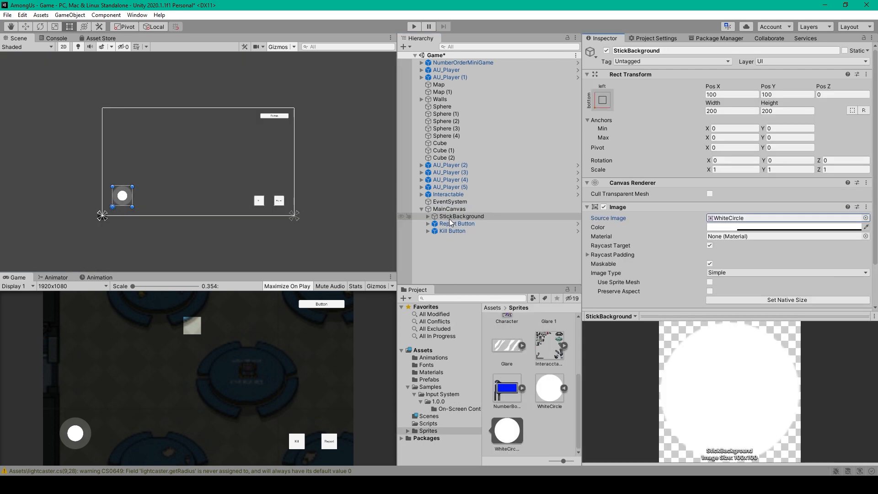
left_click(461, 216)
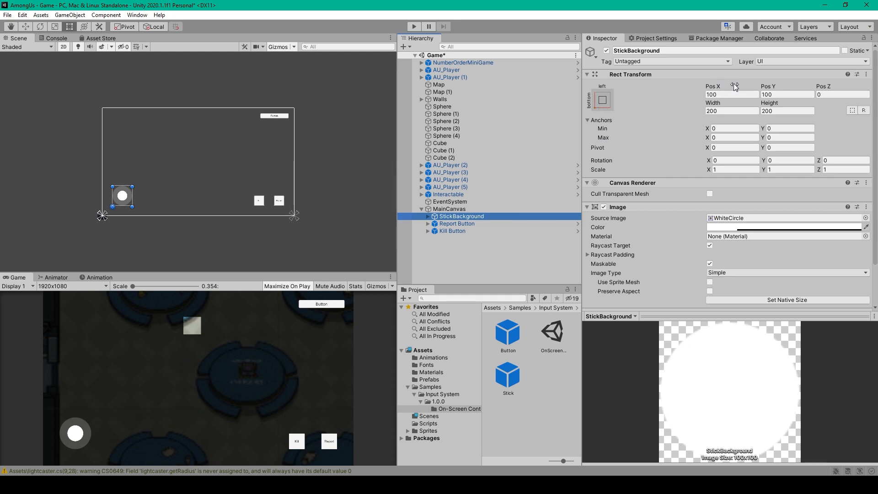
left_click(731, 110)
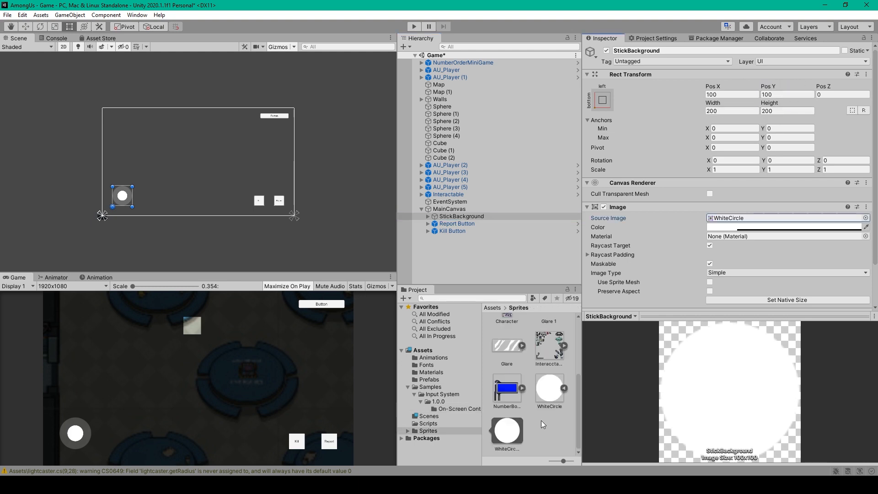
left_click(506, 431)
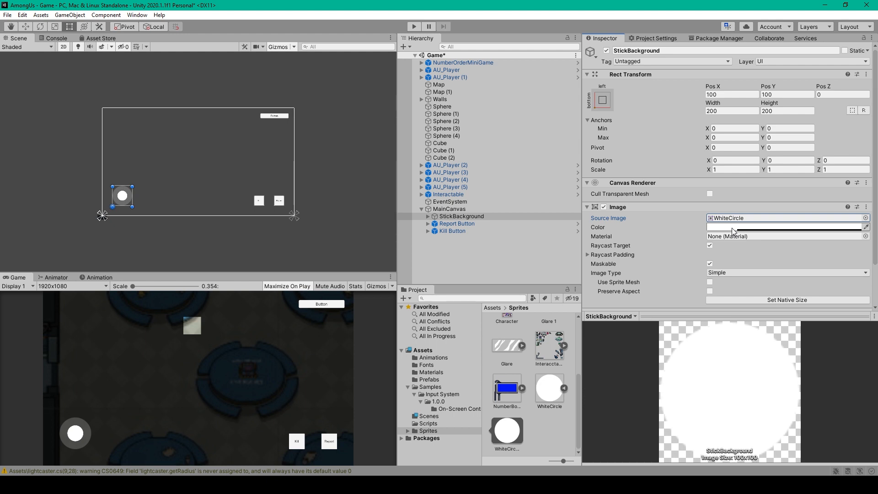
left_click(784, 227)
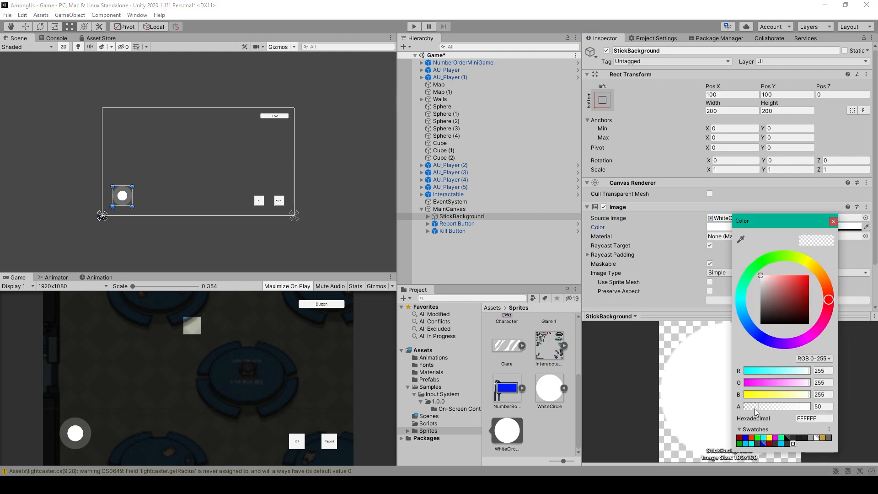
mouse_move(755, 412)
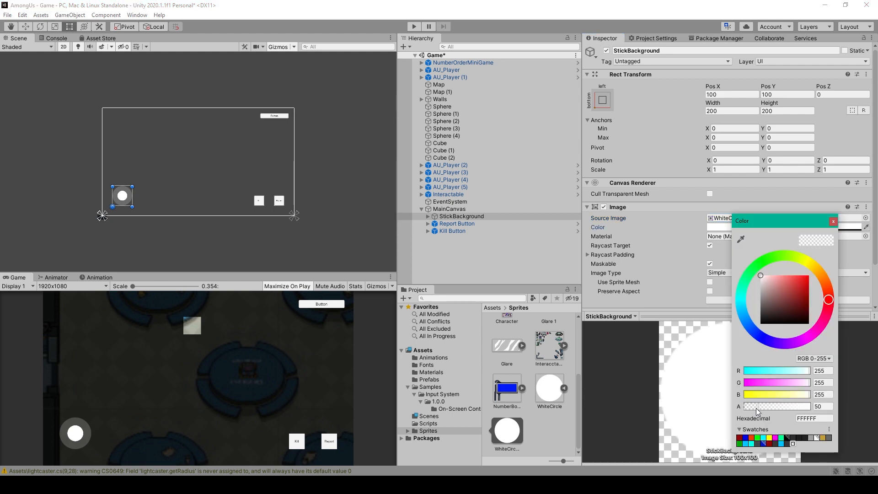
left_click(832, 221)
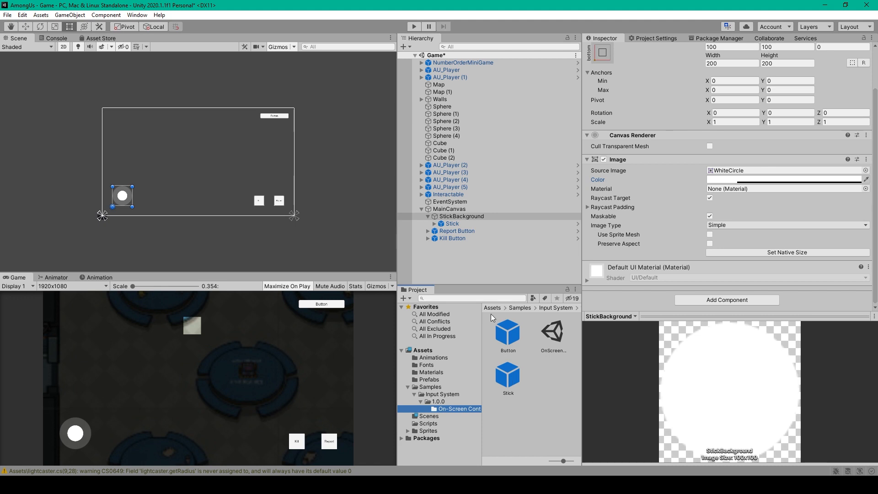
left_click(450, 223)
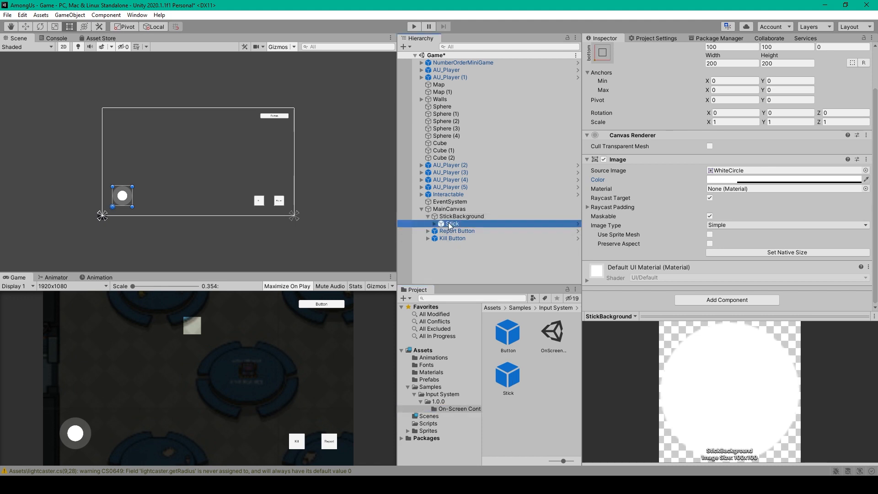
left_click(451, 224)
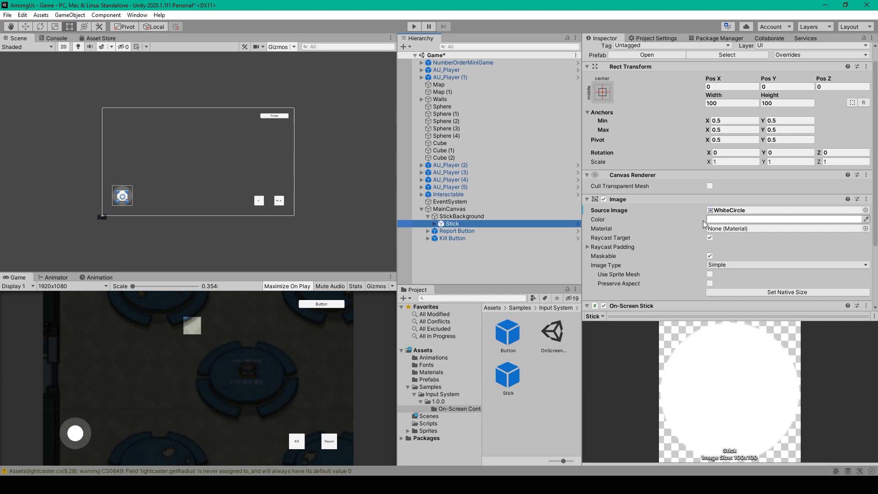
mouse_move(795, 222)
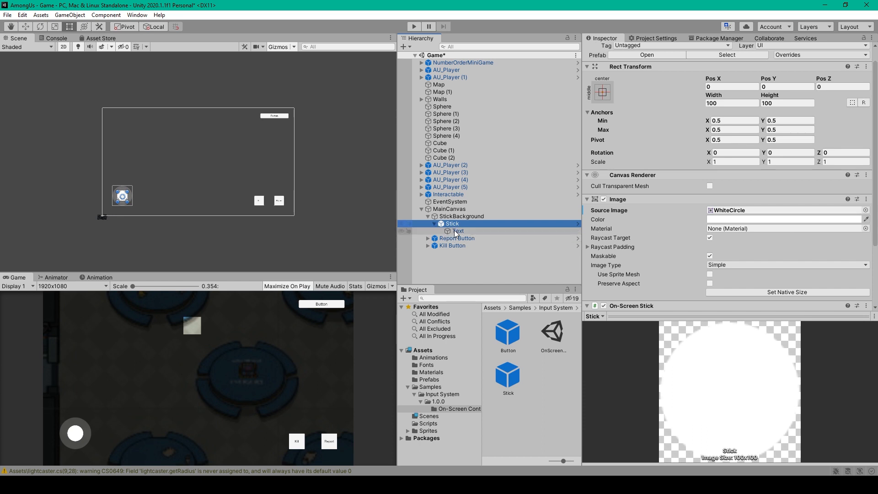
left_click(457, 230)
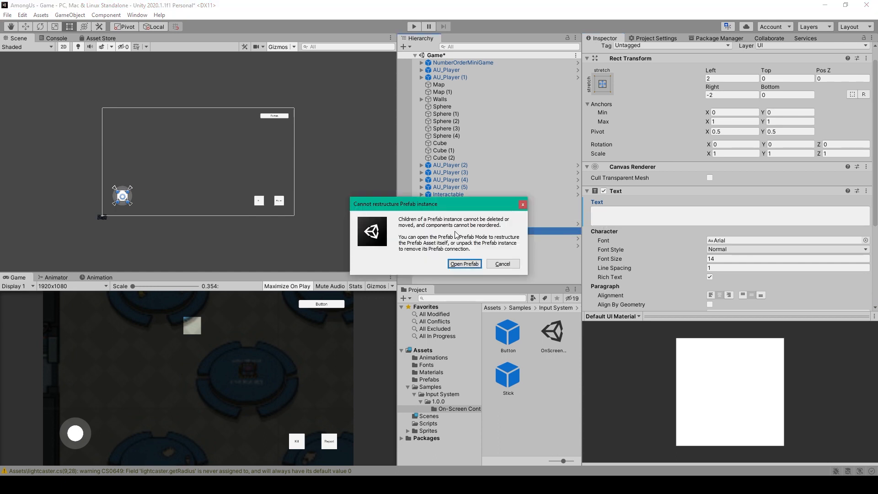
left_click(501, 263)
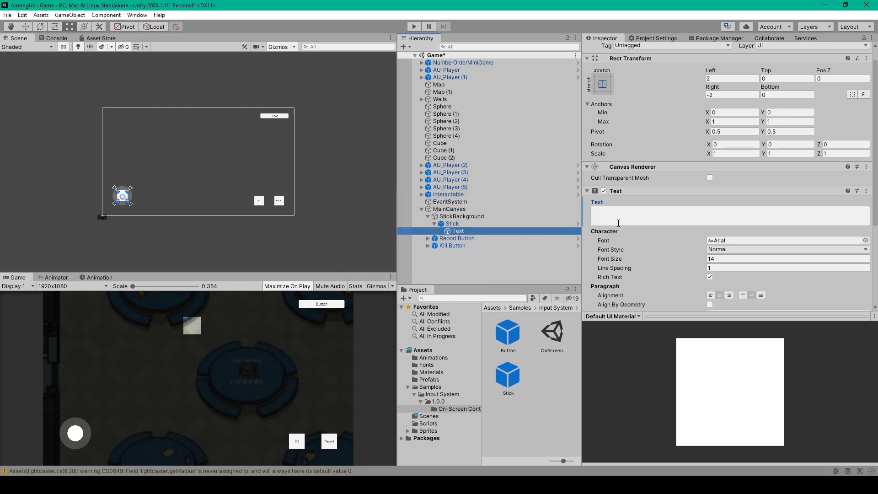
left_click(452, 223)
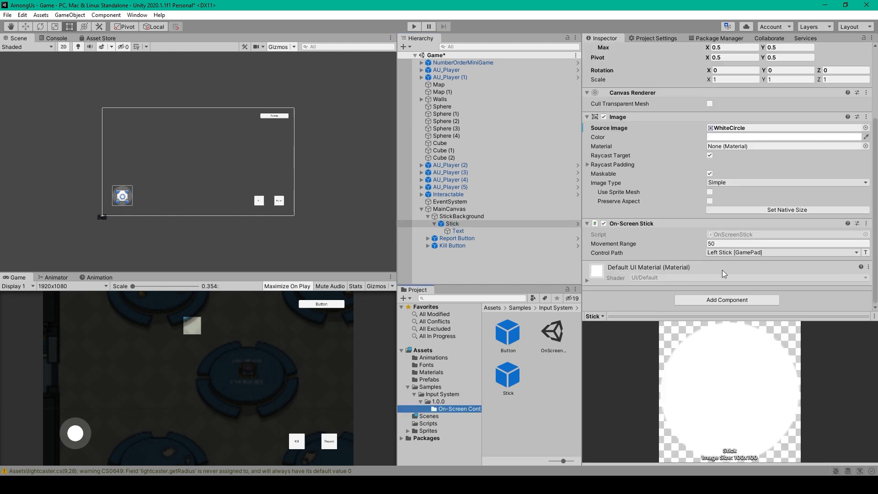
mouse_move(647, 232)
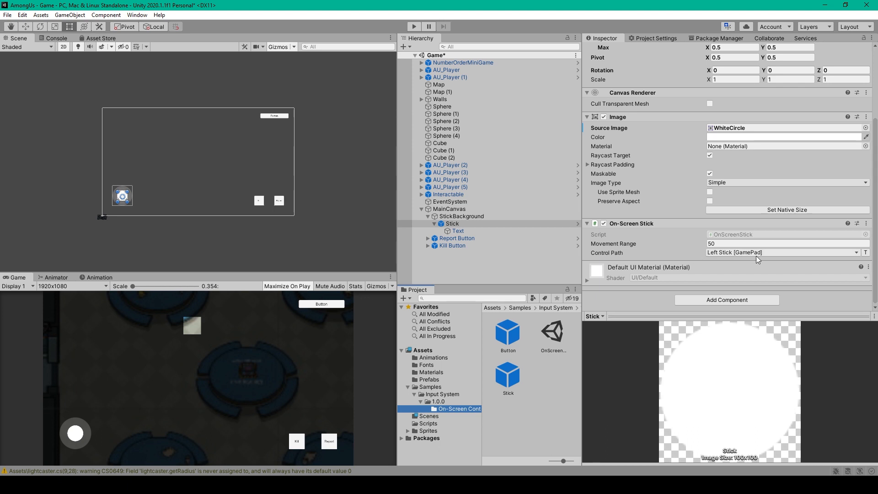
mouse_move(731, 265)
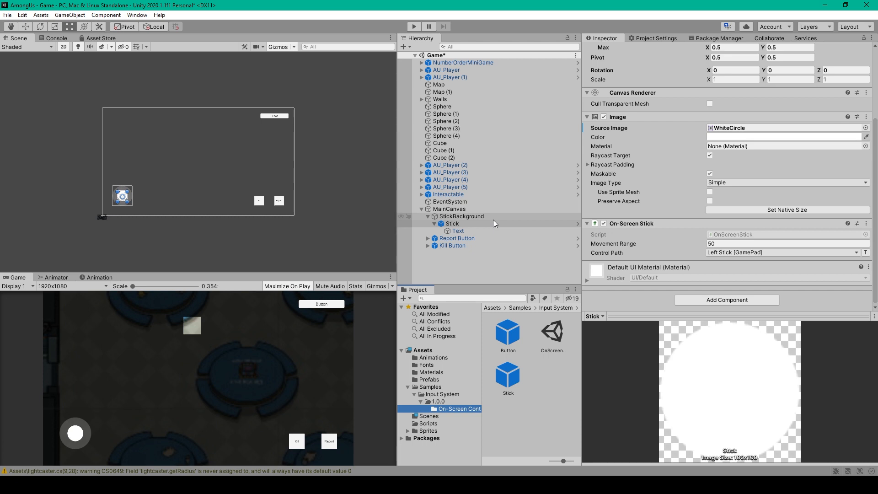
mouse_move(493, 222)
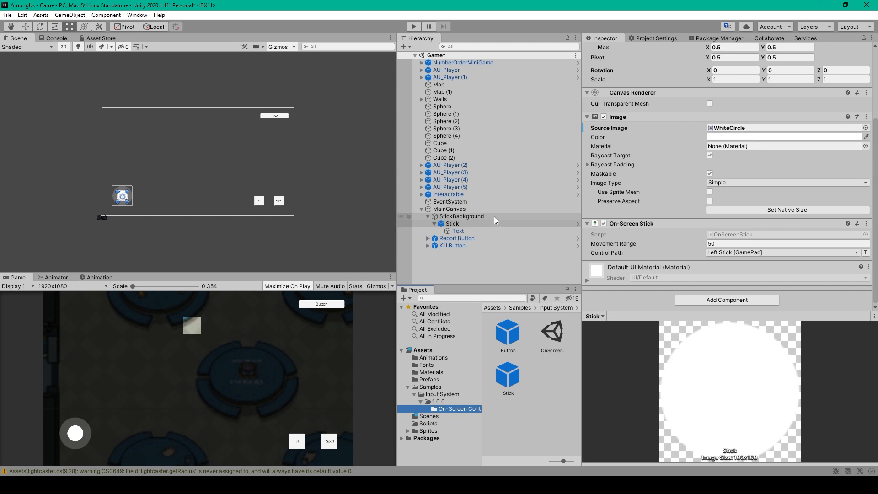
left_click(462, 216)
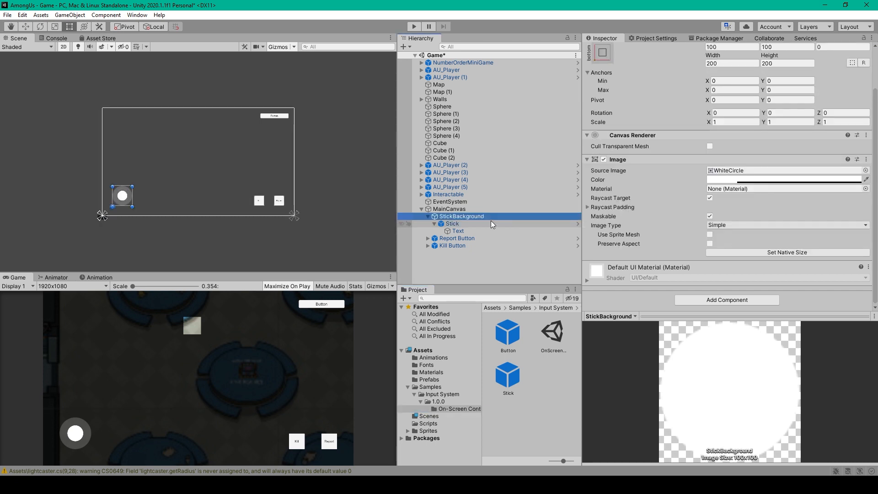
key("ctrl+d")
type("rig")
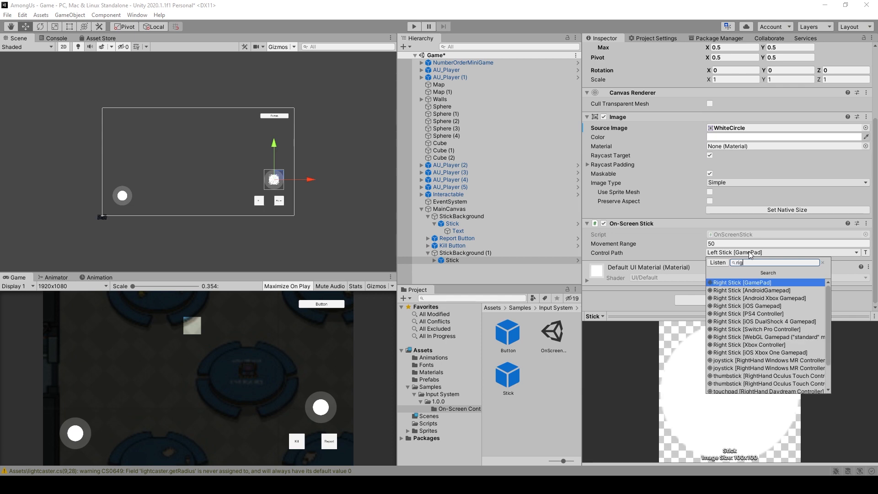
left_click(741, 282)
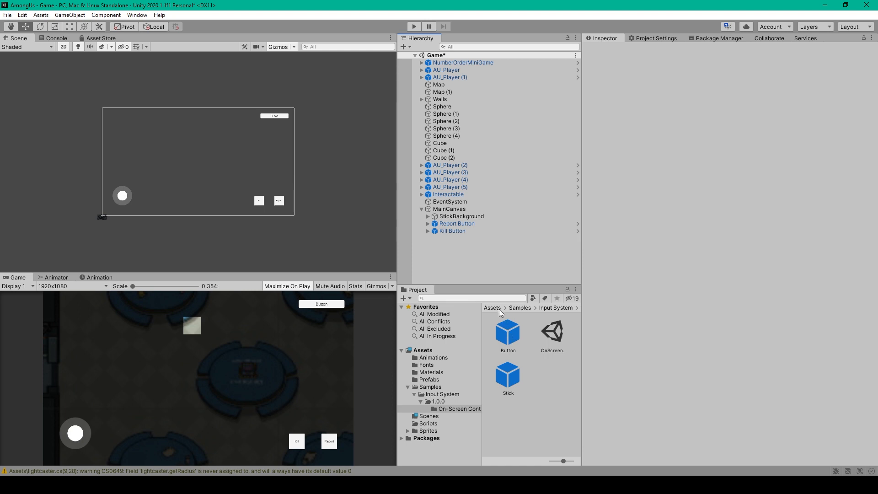
left_click(457, 224)
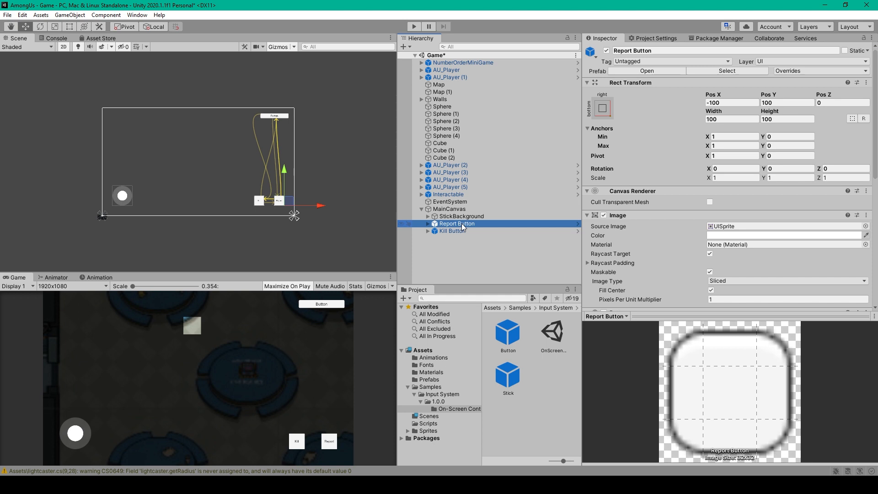
left_click(453, 230)
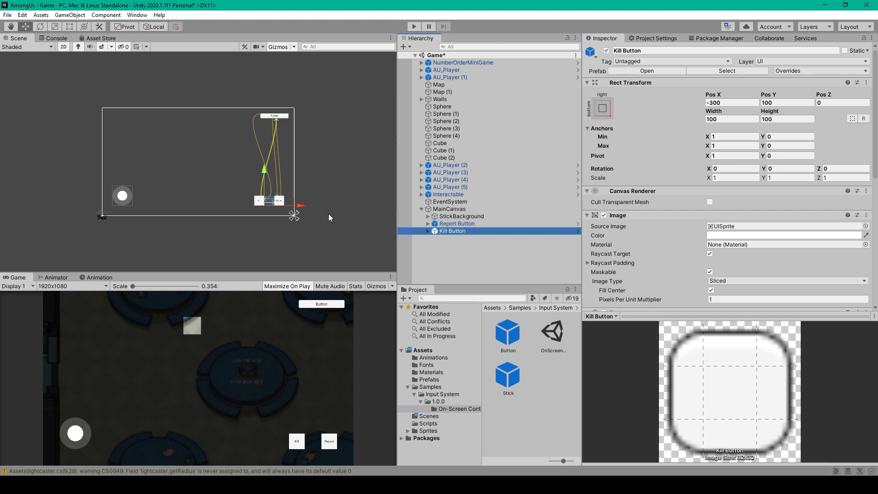
left_click(457, 224)
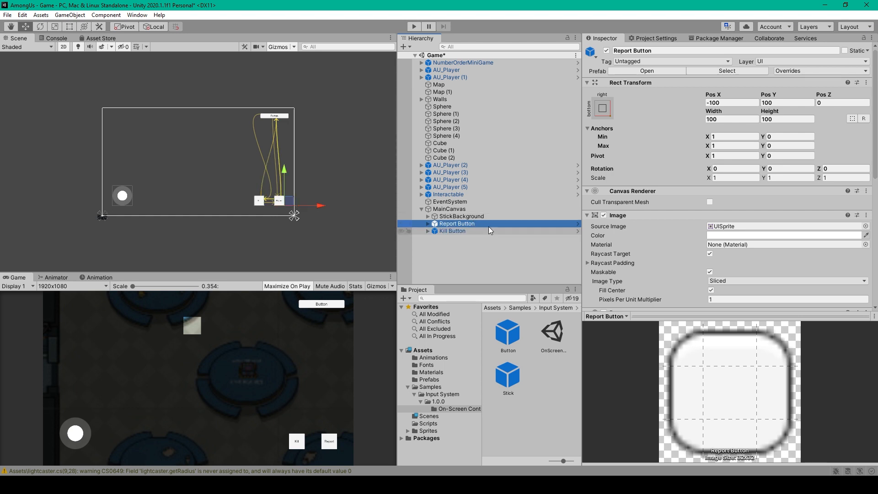
scroll("down", 3)
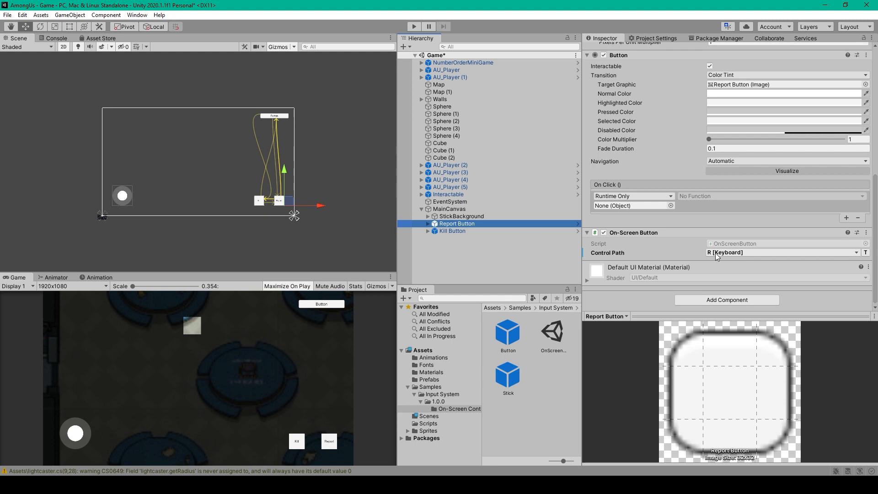
left_click(453, 230)
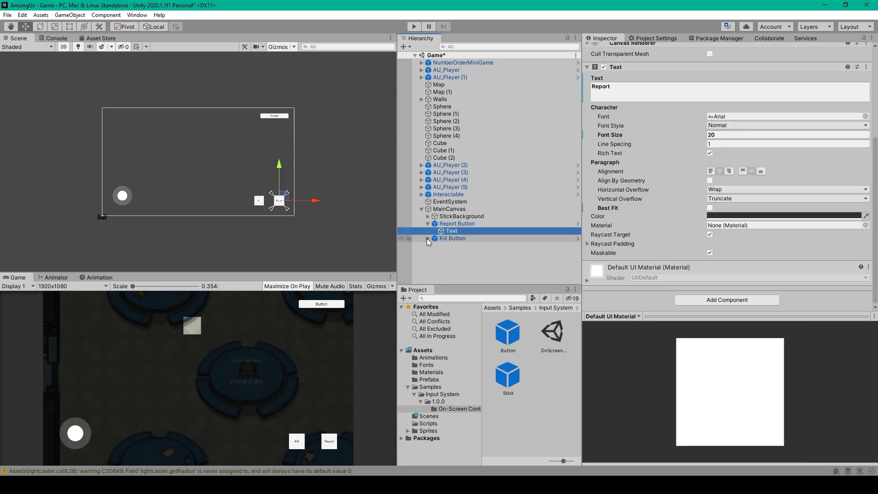
left_click(428, 238)
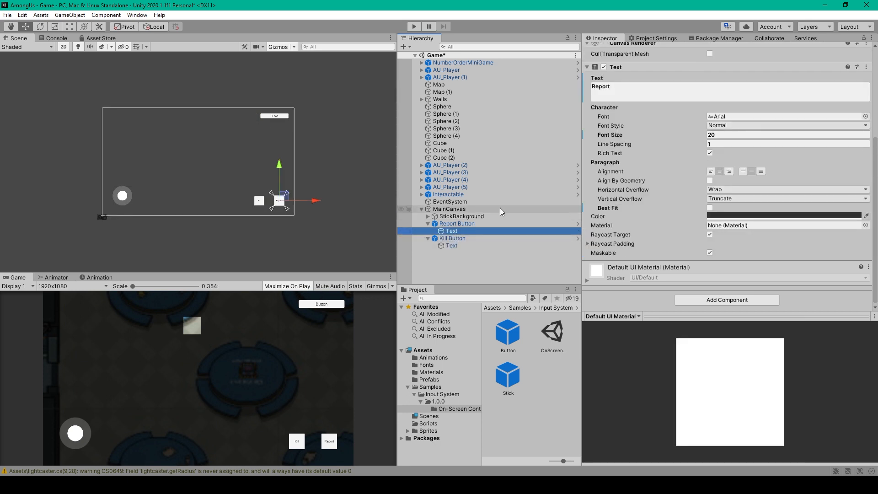
left_click(451, 245)
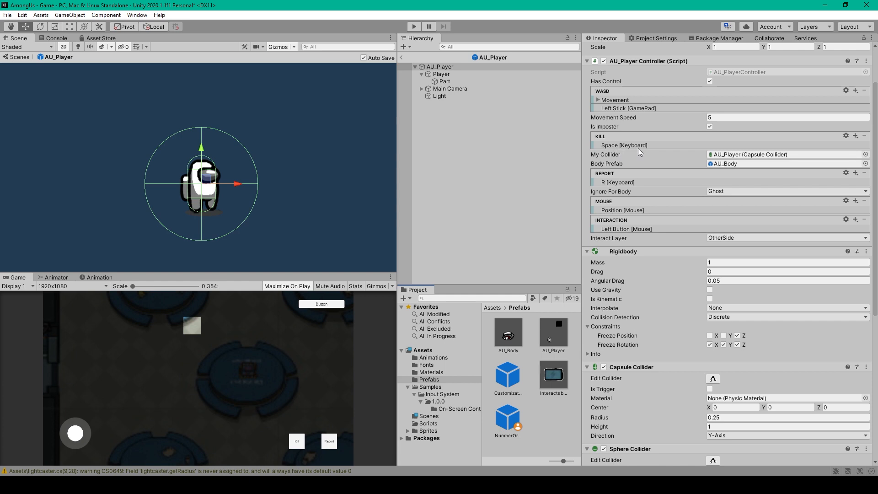
mouse_move(599, 190)
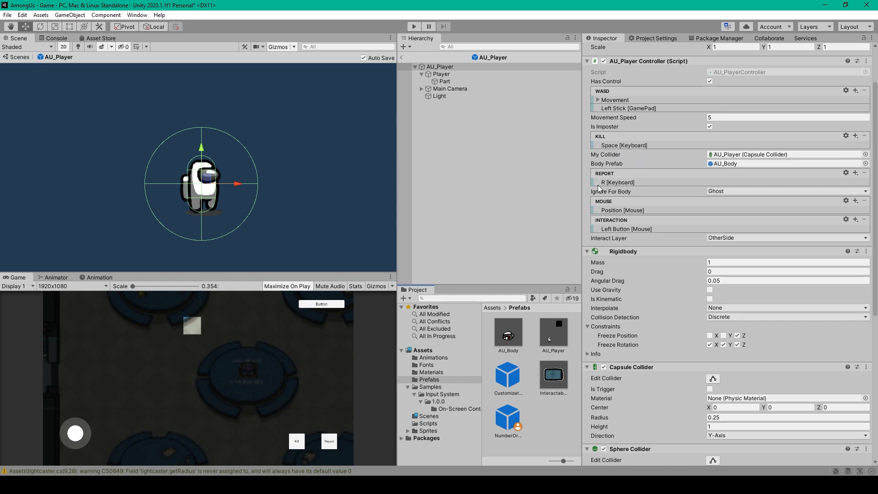
mouse_move(648, 98)
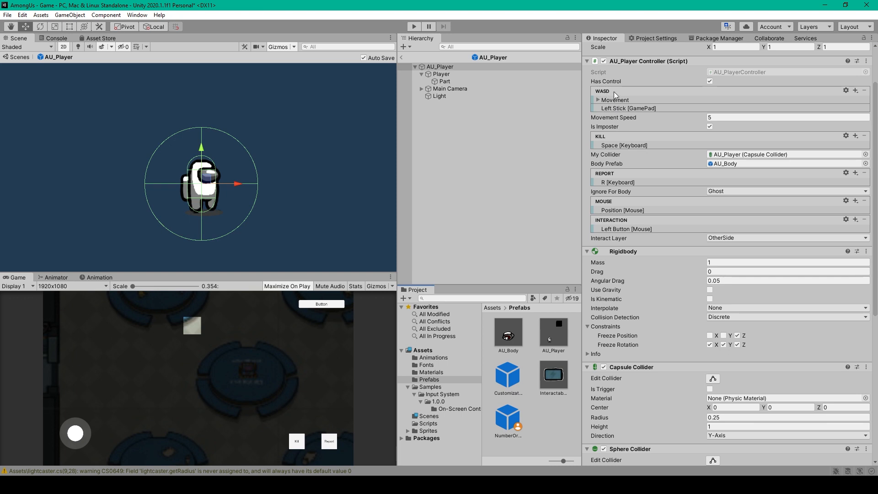
- Check the Left Stick [GamePad] movement binding in AU_Player Controller, then enter Play mode
left_click(626, 107)
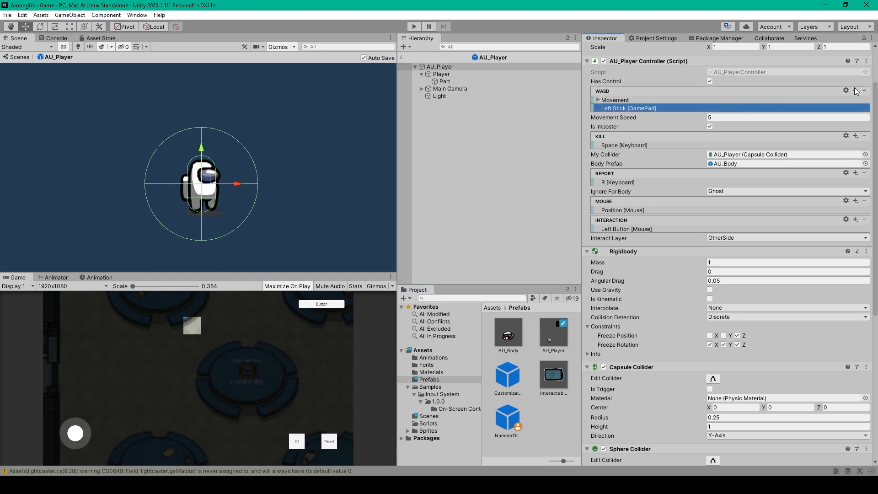
left_click(855, 91)
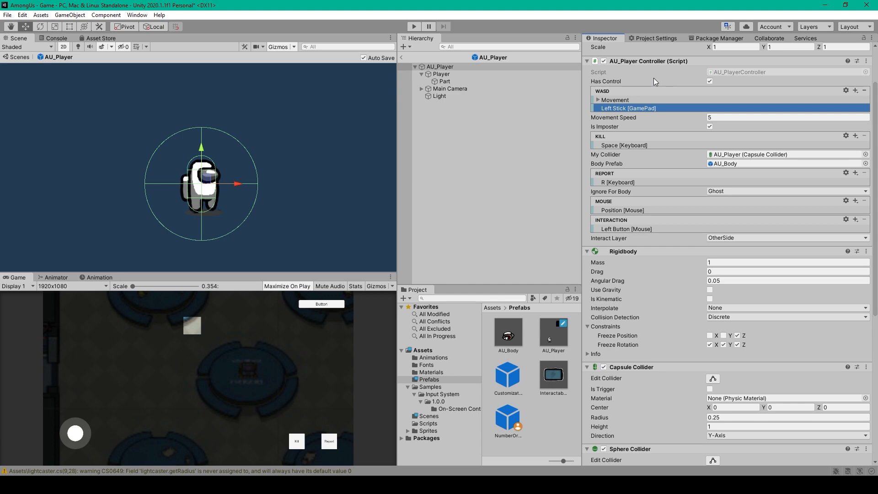
left_click(287, 287)
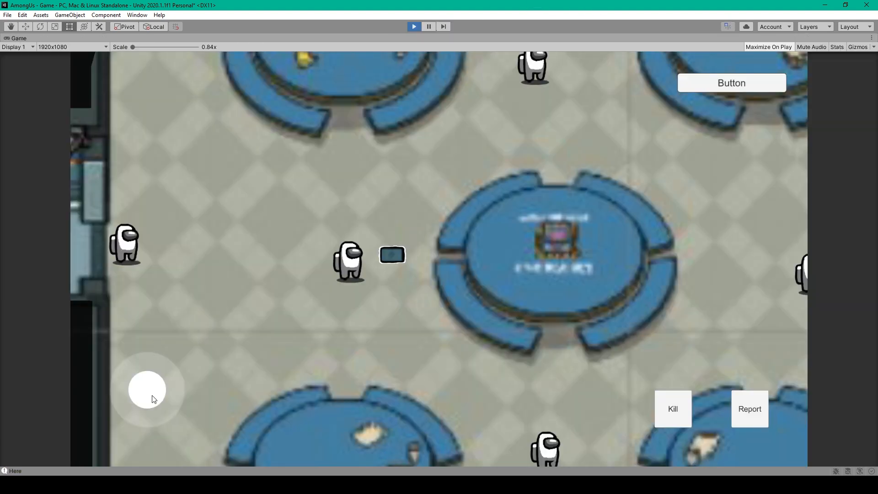